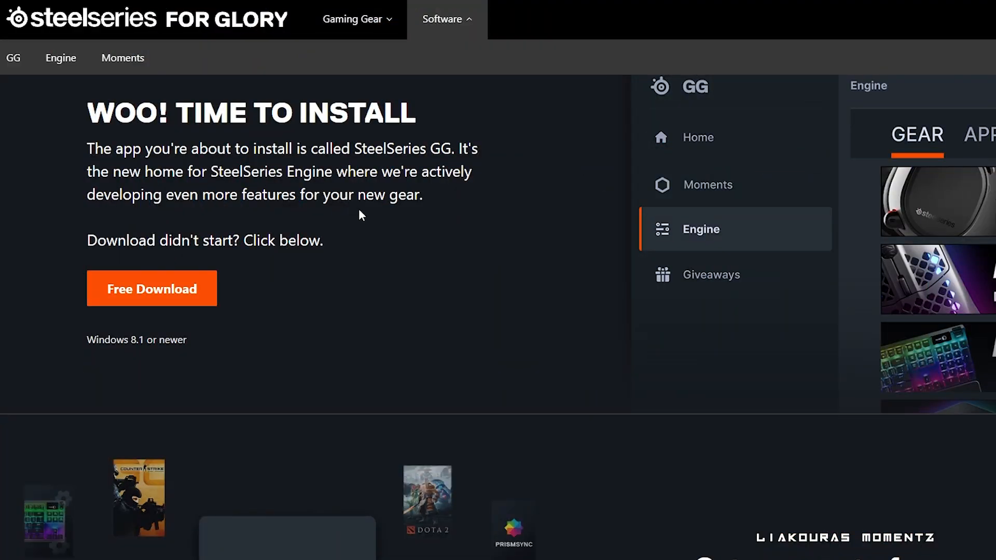
Go to the Engine gear list and select the APEX PRO keyboard.
scroll("down", 3)
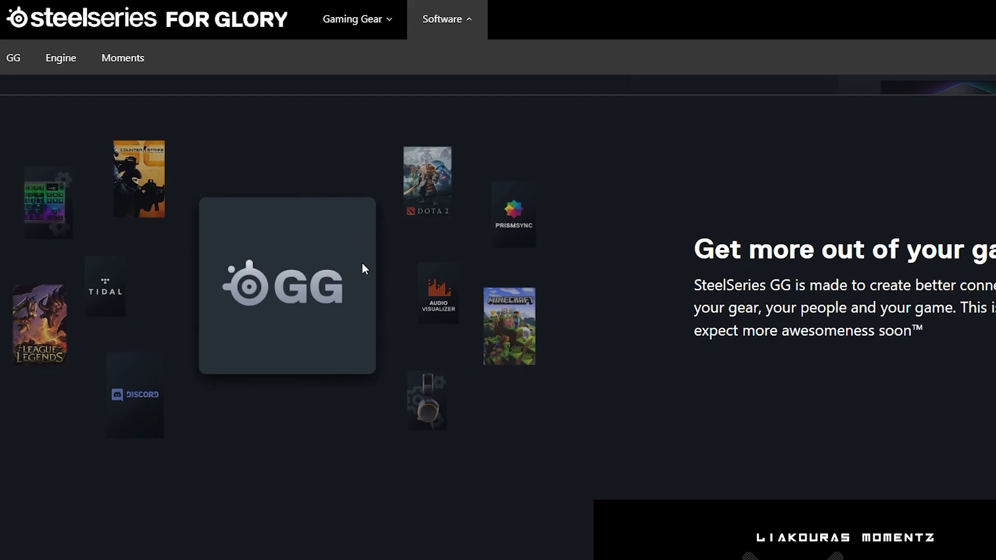
mouse_move(296, 304)
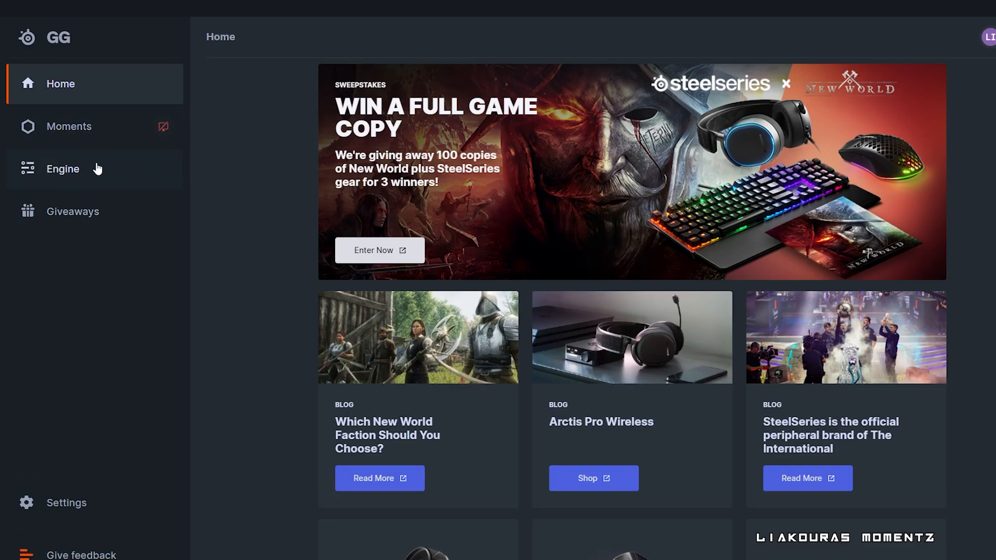
left_click(62, 169)
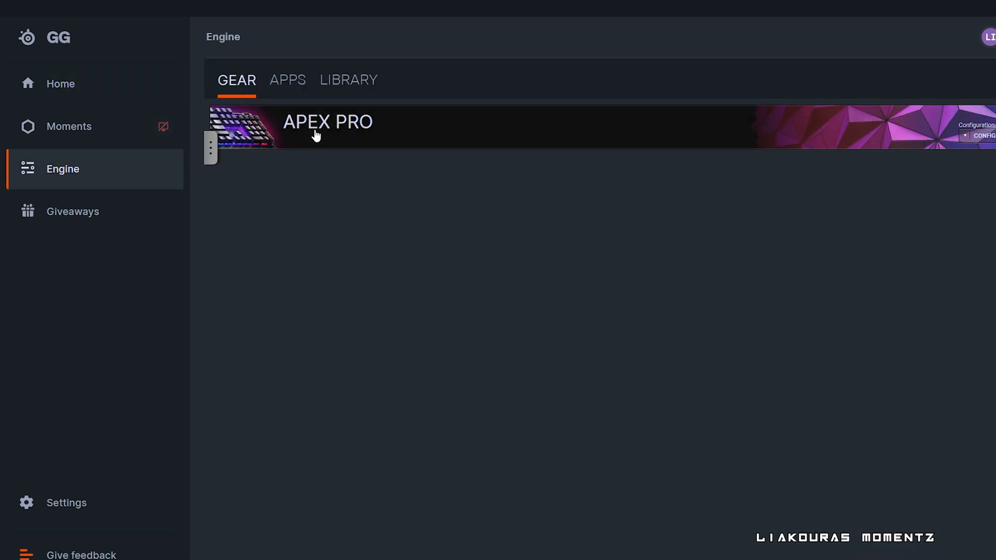
left_click(327, 122)
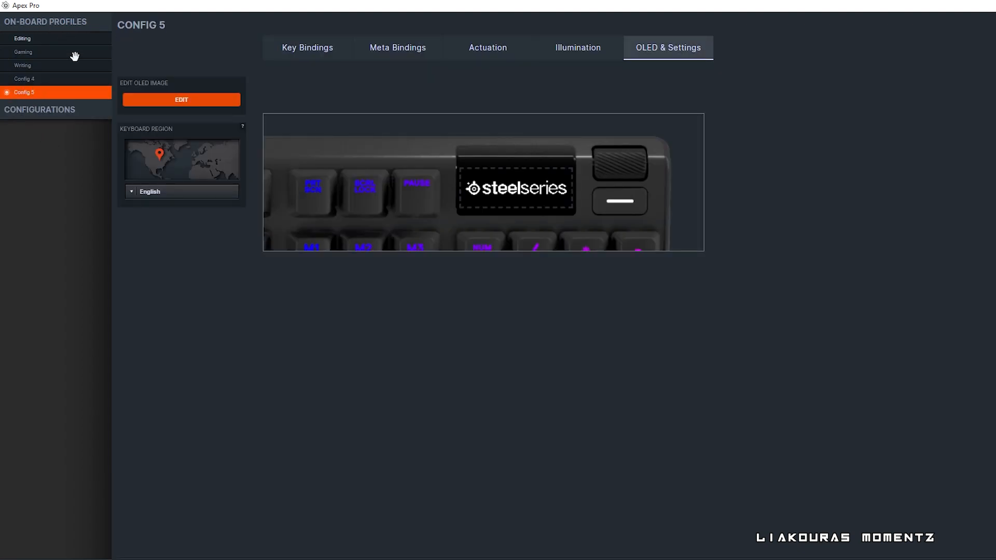
mouse_move(105, 95)
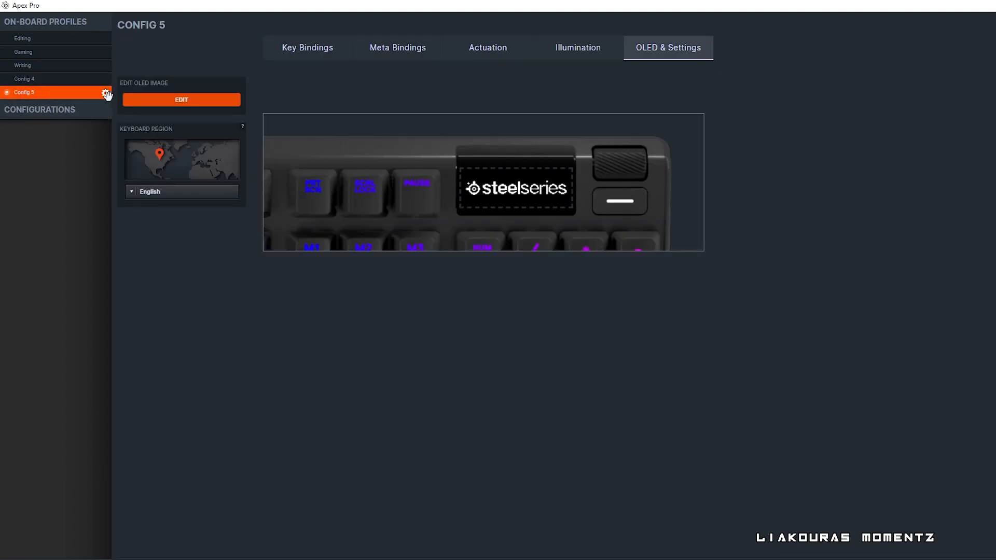
Edit Config 5's name to 'Gaming Test' and save it.
left_click(104, 93)
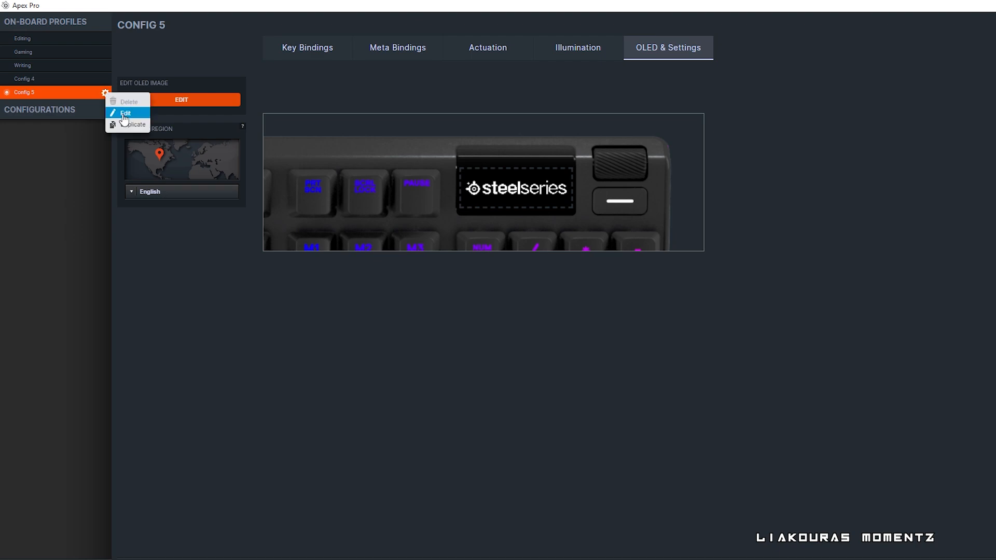
left_click(122, 113)
type("Gaming Test")
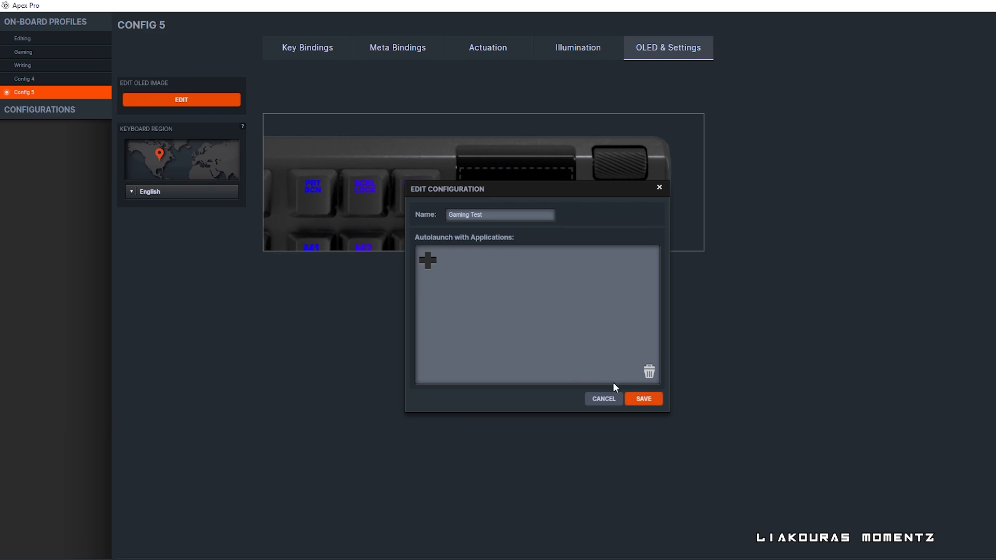
left_click(643, 398)
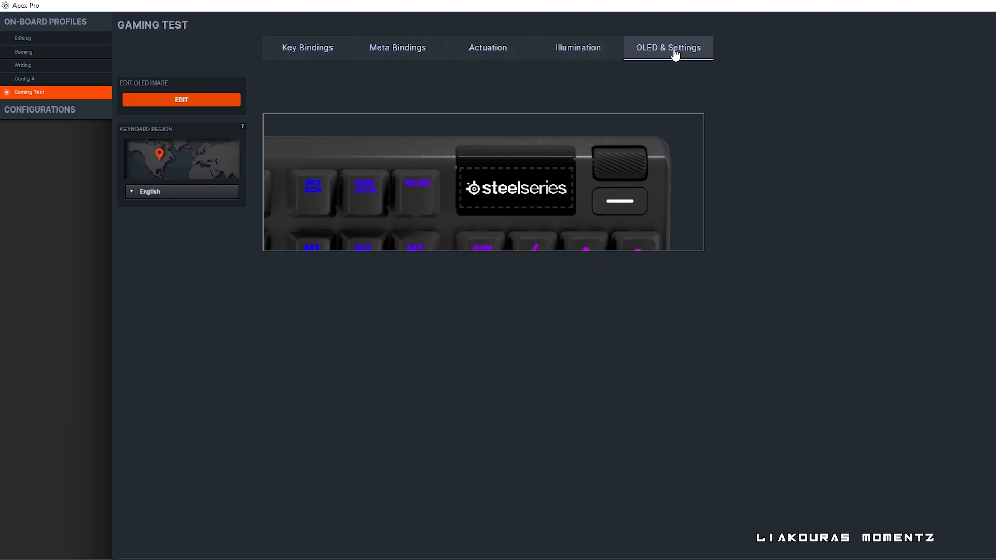
left_click(307, 48)
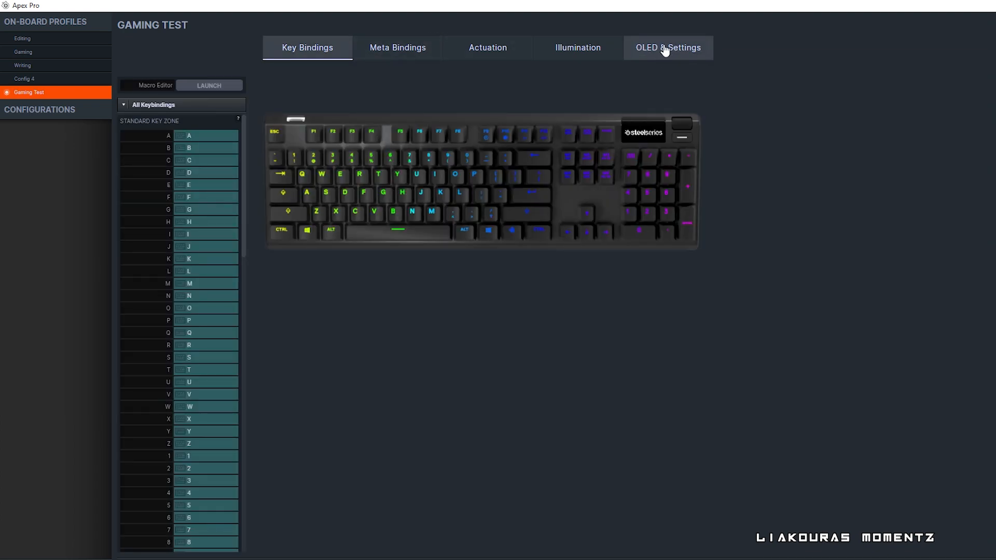
left_click(668, 48)
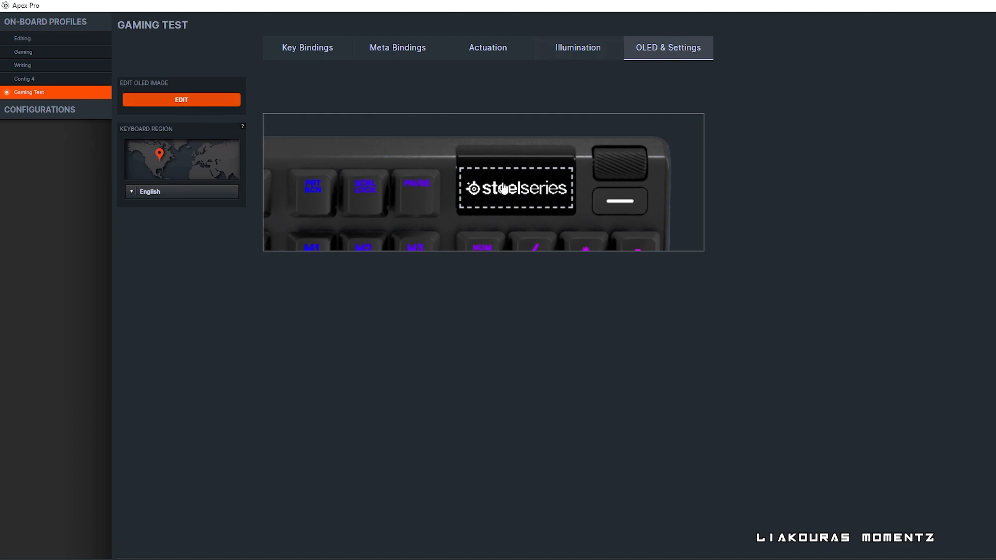
Upload the grinning-face GIF from Downloads > Gifs into the OLED image editor.
left_click(182, 100)
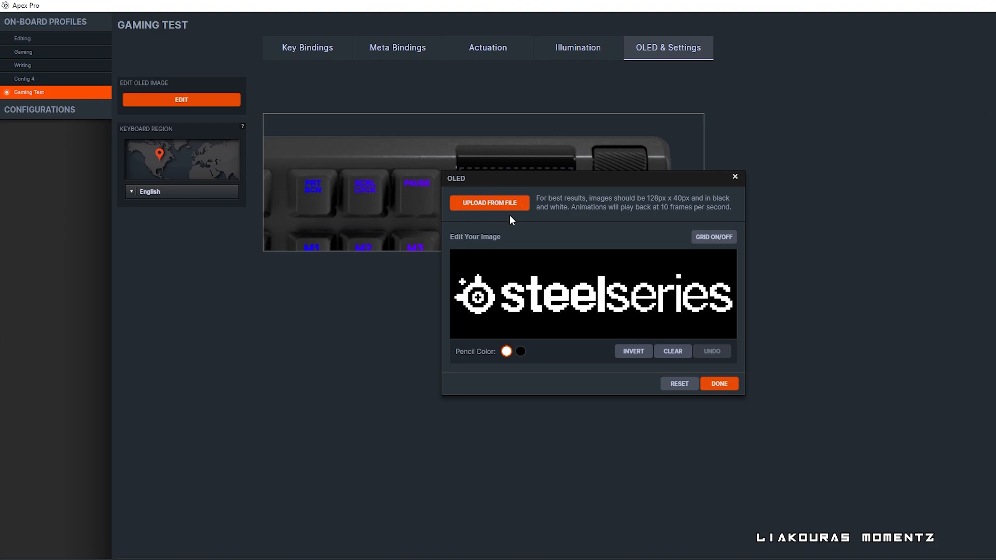
left_click(489, 203)
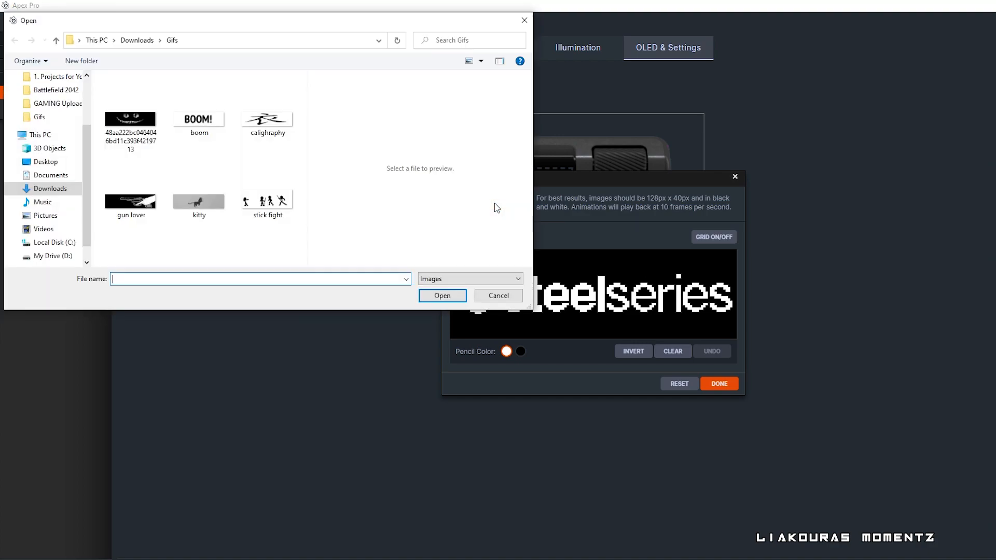
left_click(130, 118)
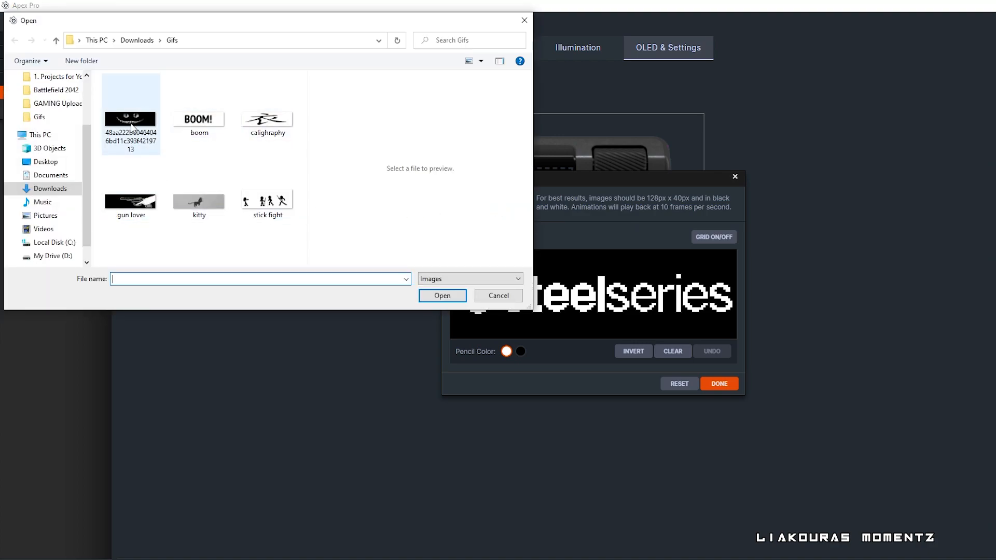
left_click(498, 296)
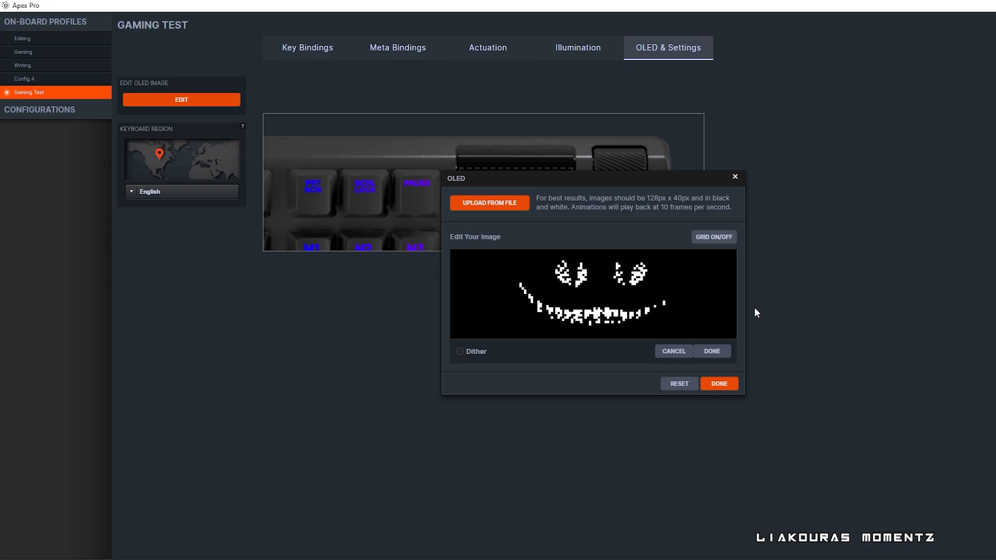
left_click(473, 9)
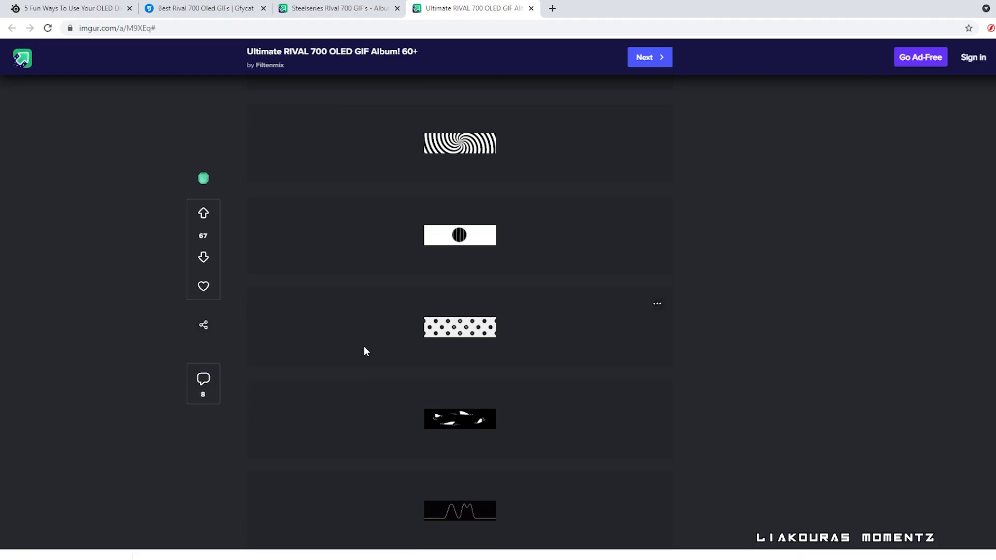
scroll("down", 3)
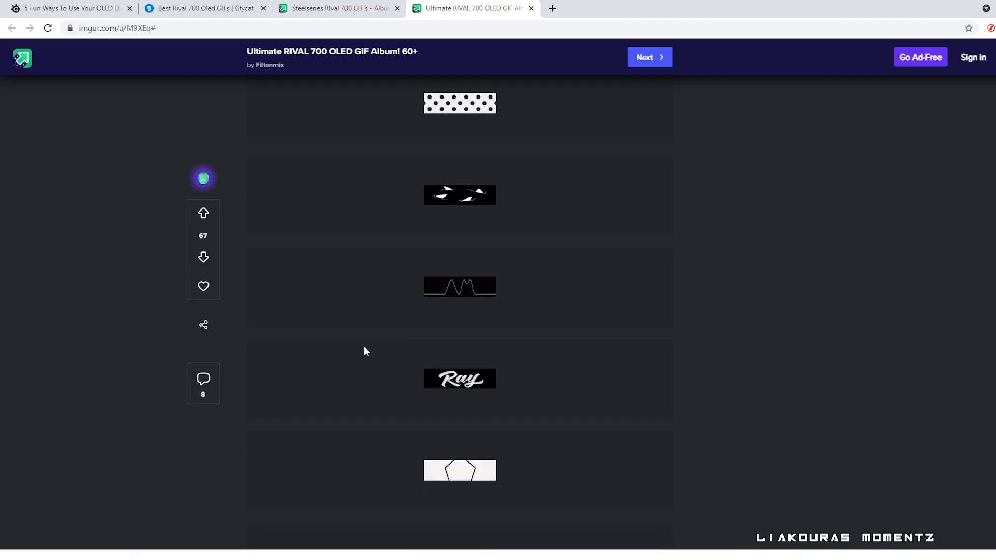
scroll("down", 3)
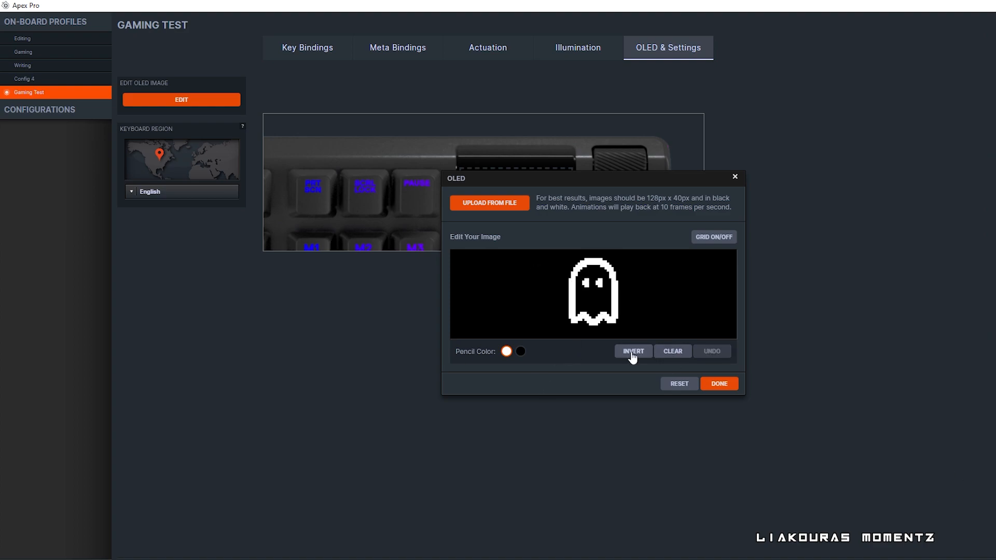
Invert the ghost image to a black ghost on a white background.
left_click(633, 351)
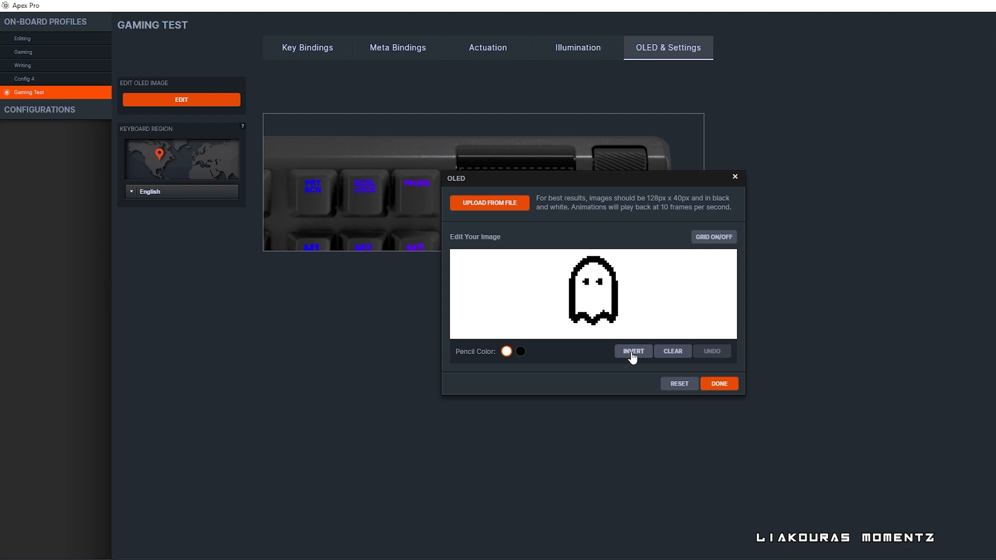